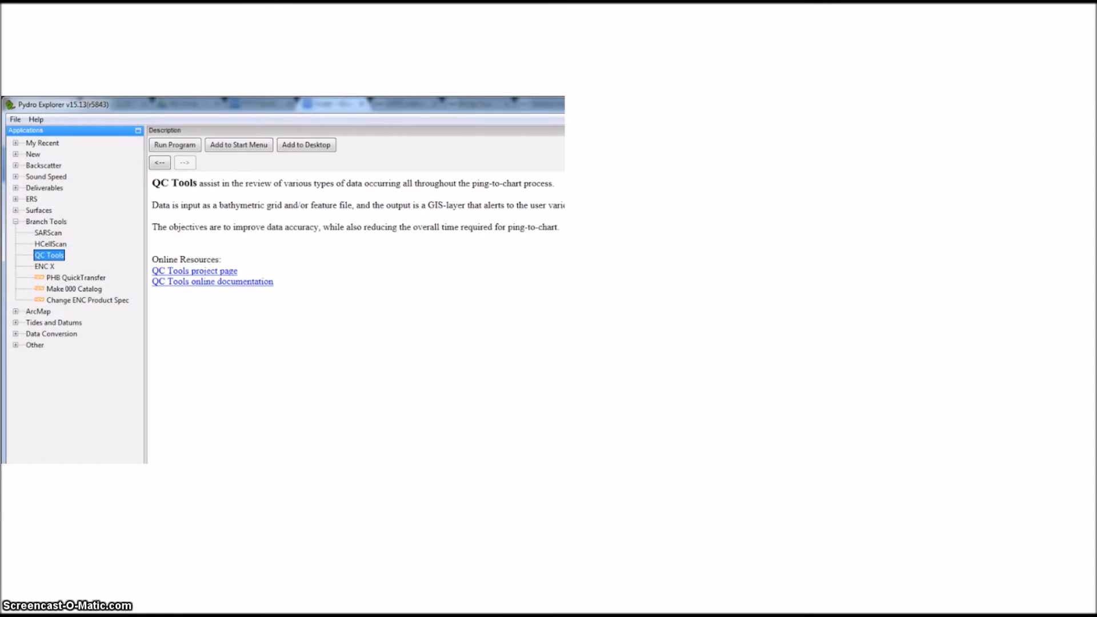
Step: Run QC Tools from Branch Tools in Pydro Explorer's Applications tree
left_click(174, 144)
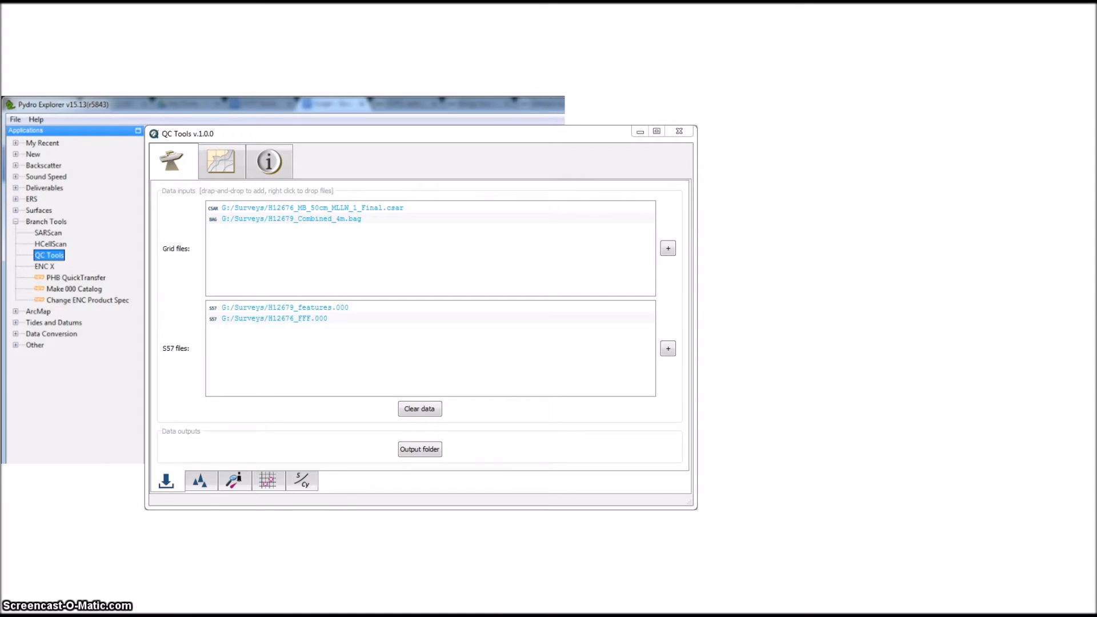
Step: Run Flier finder v2 at 3 m flier height, finding 4 and 192 potential fliers
left_click(201, 481)
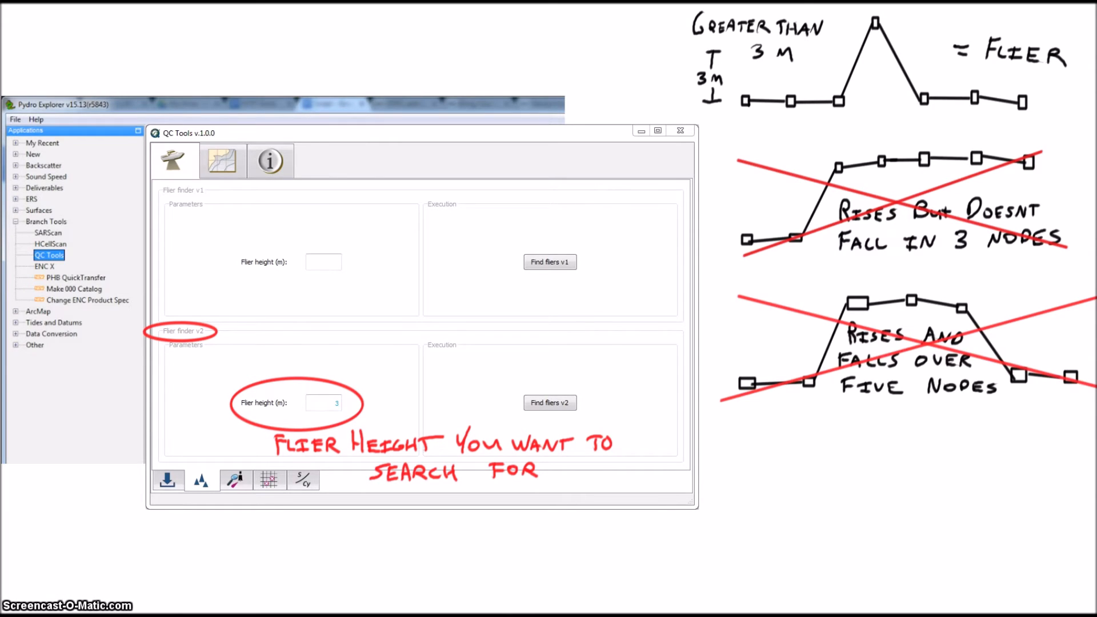
left_click(550, 403)
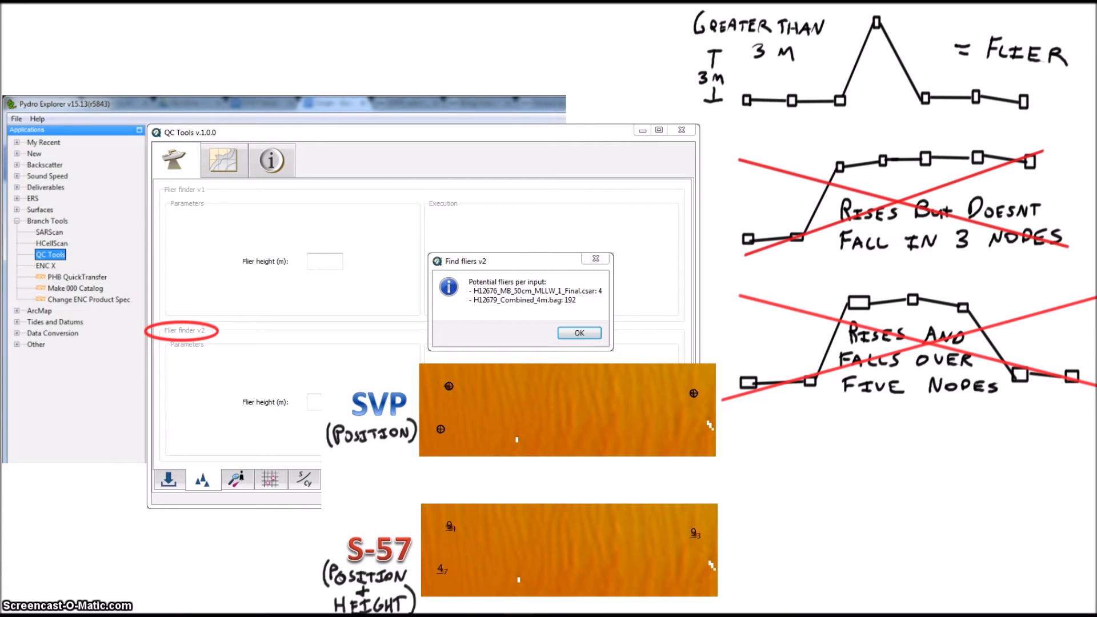
left_click(579, 333)
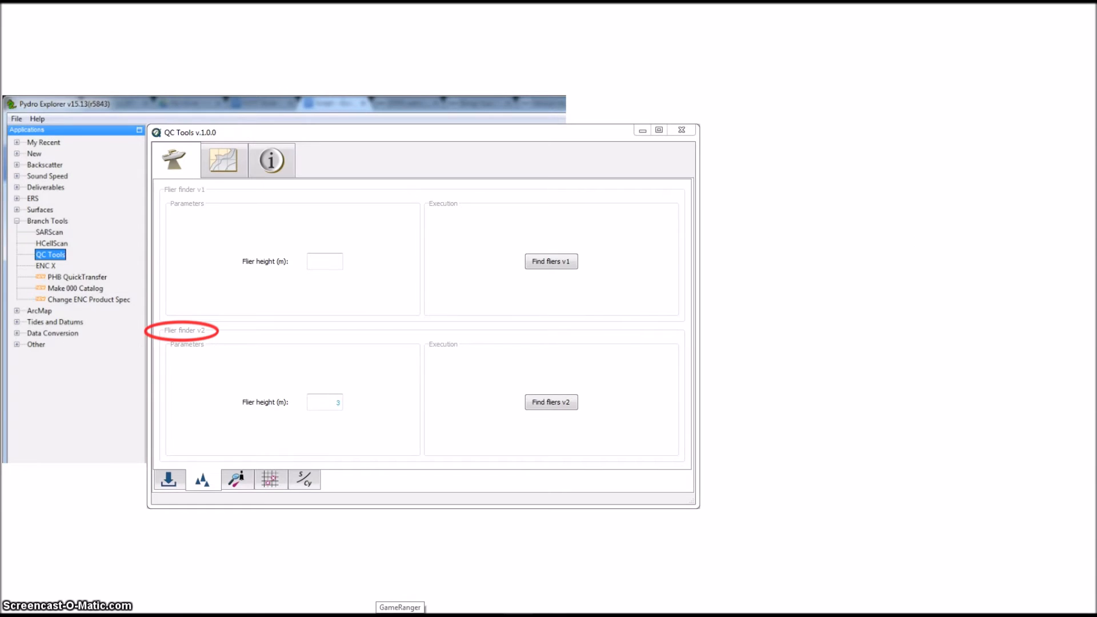
Step: Run Feature scan v2 on both S57 files, flagging 38 and 1418 features
left_click(236, 479)
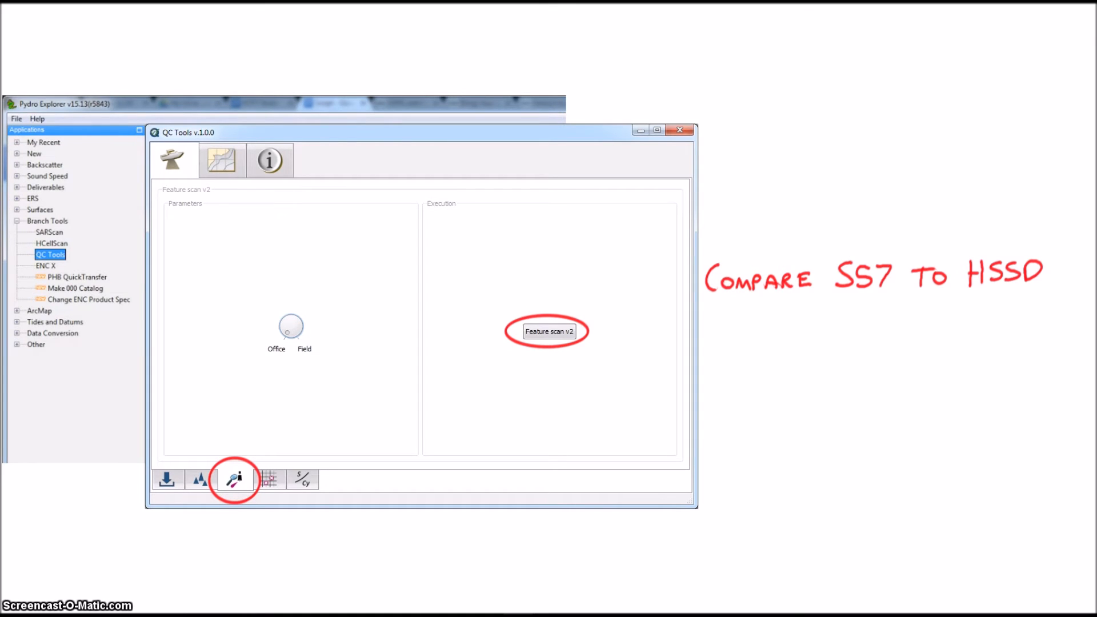
left_click(549, 331)
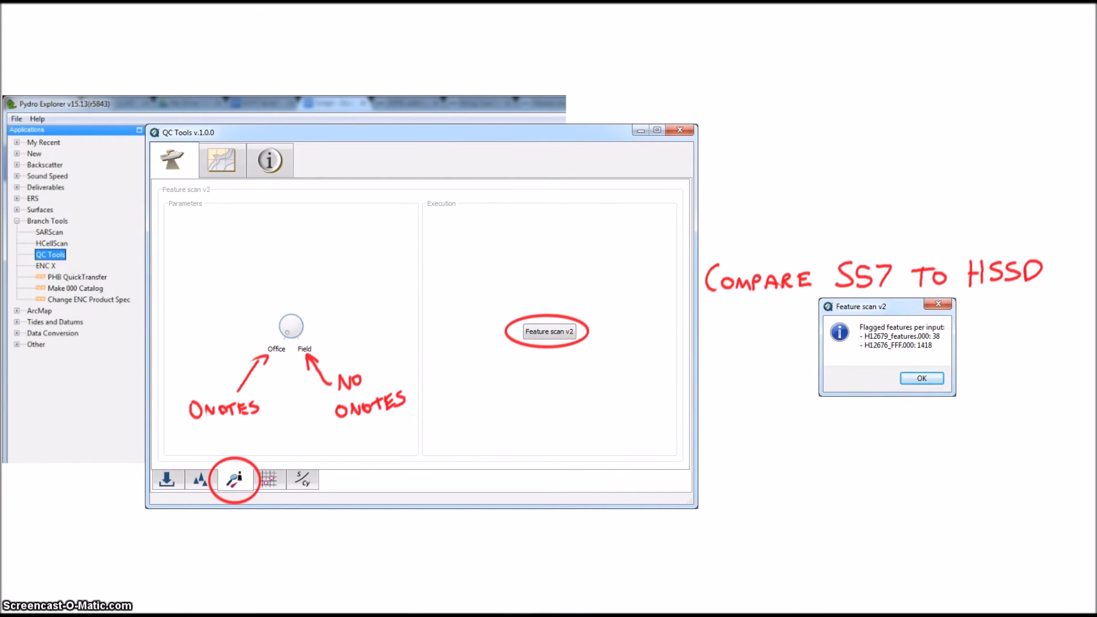
left_click(921, 378)
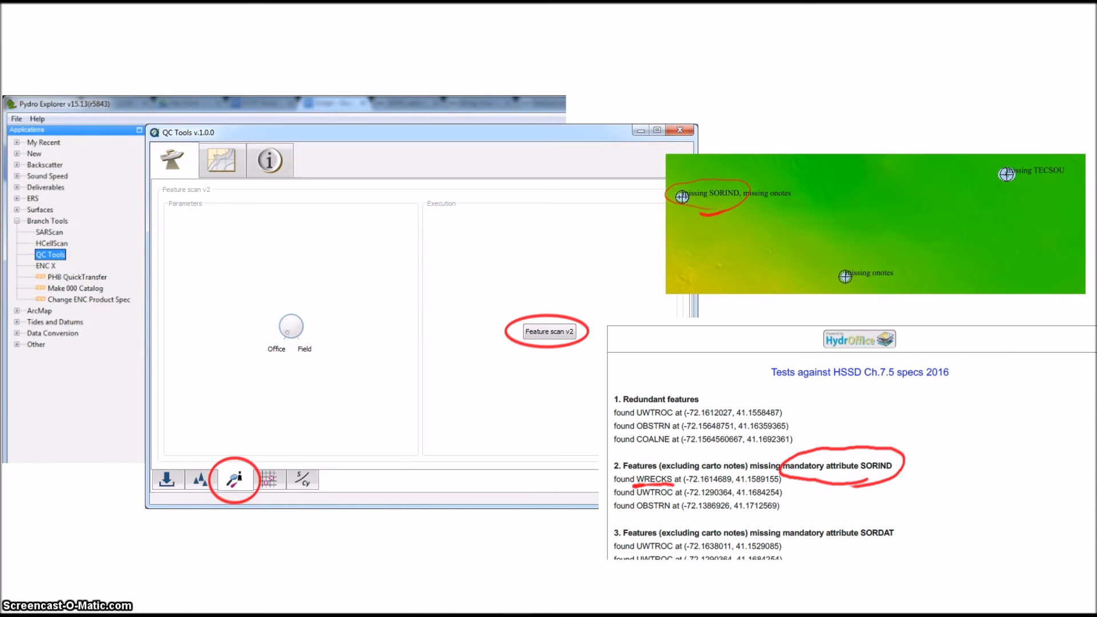
left_click(270, 480)
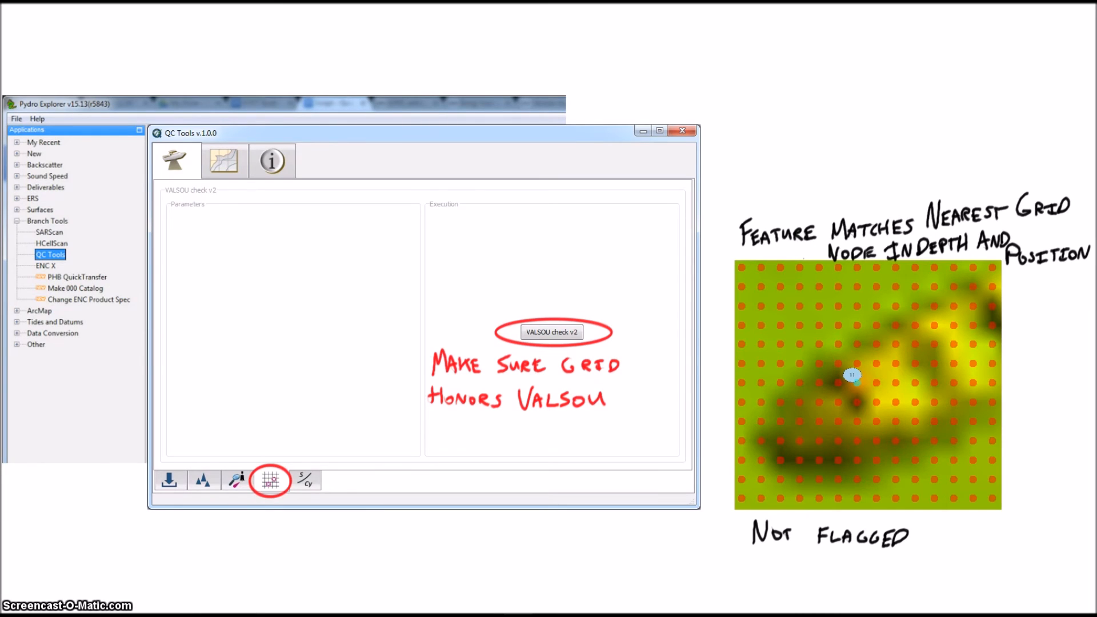
Step: Run VALSOU check v2, testing the grids against S57 feature depths
left_click(271, 481)
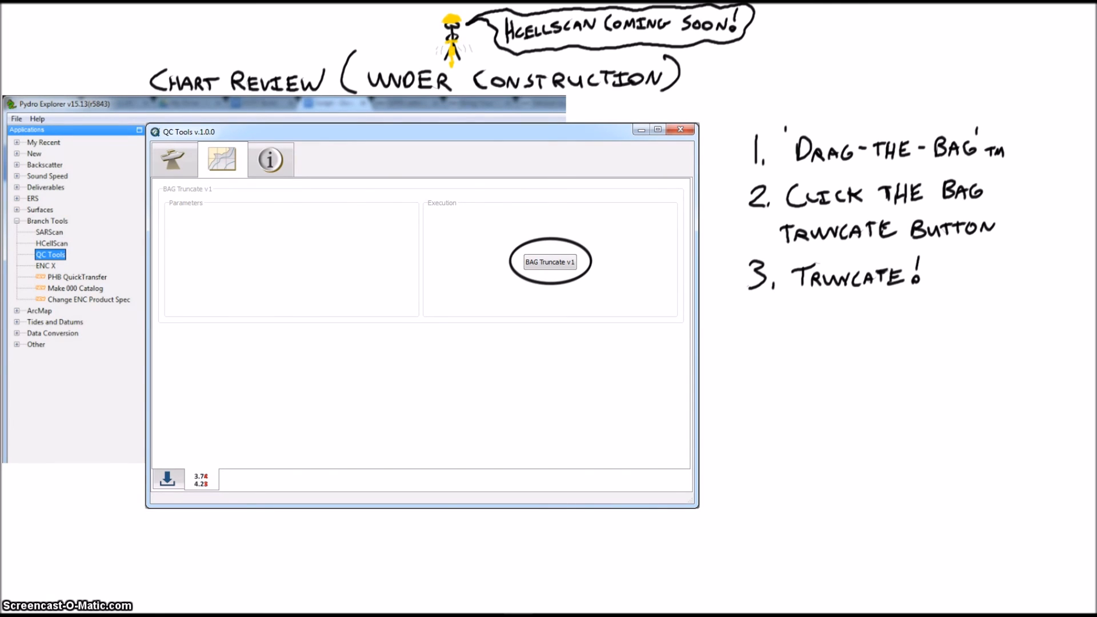
Step: Open the information tab and display the HydrOffice QC Tools user manual
left_click(270, 160)
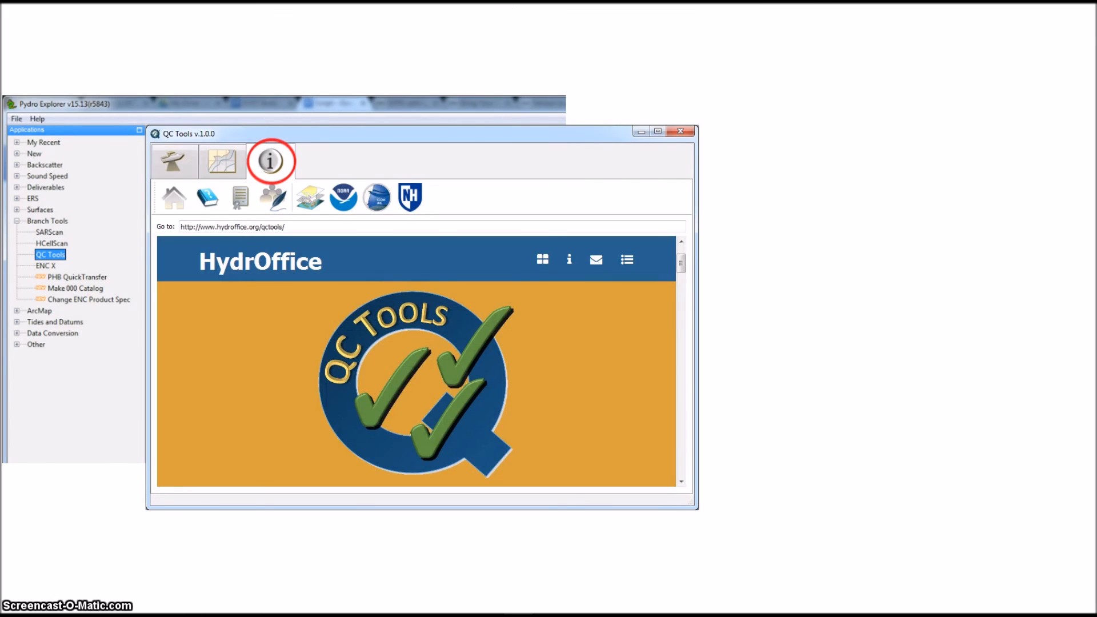
left_click(274, 196)
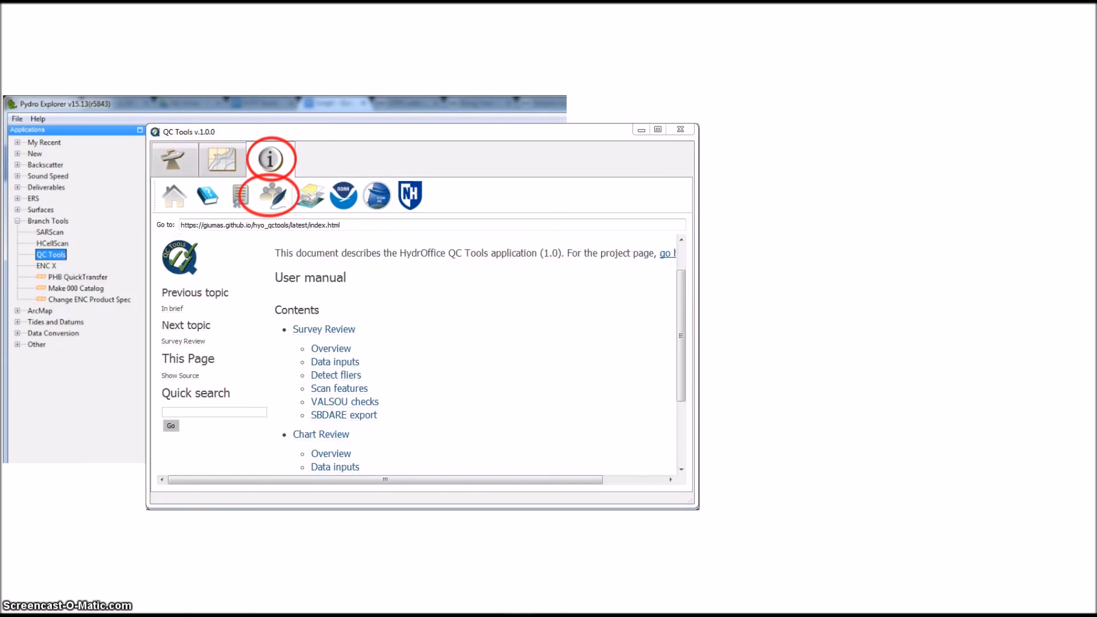